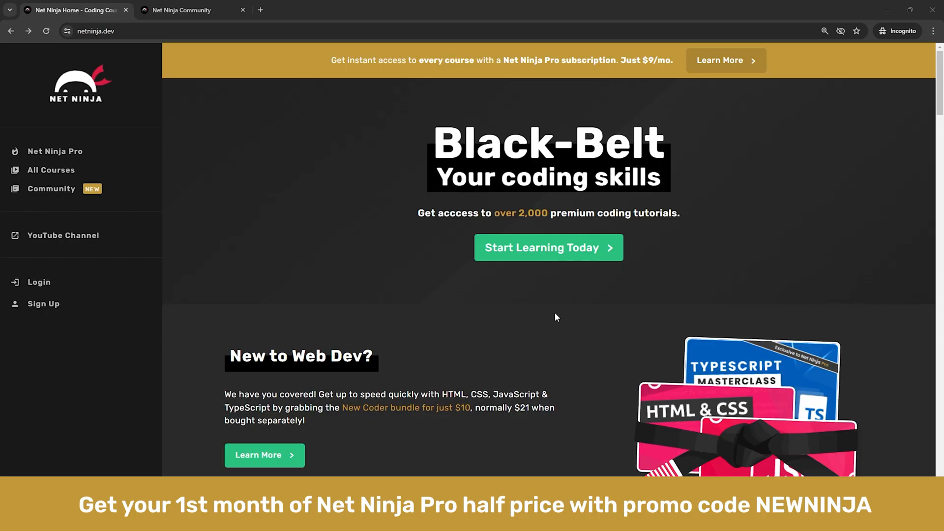
mouse_move(560, 324)
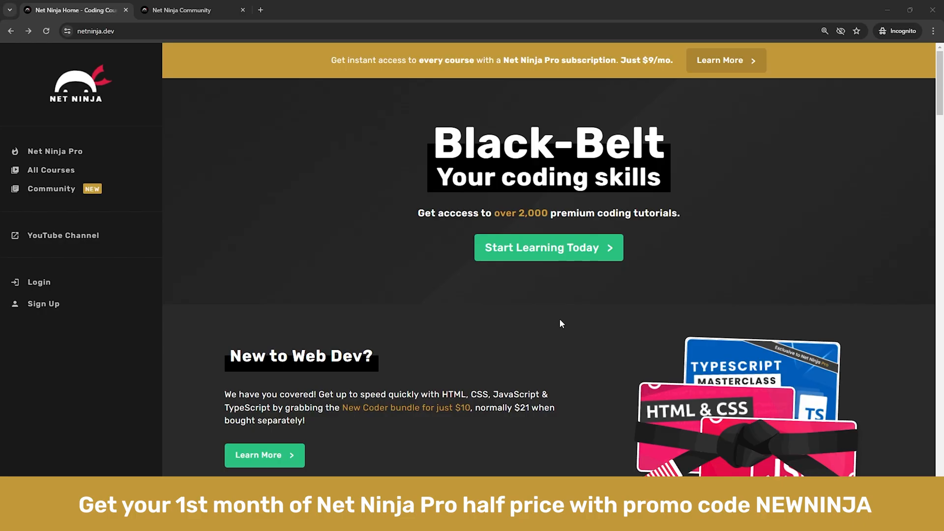
mouse_move(195, 42)
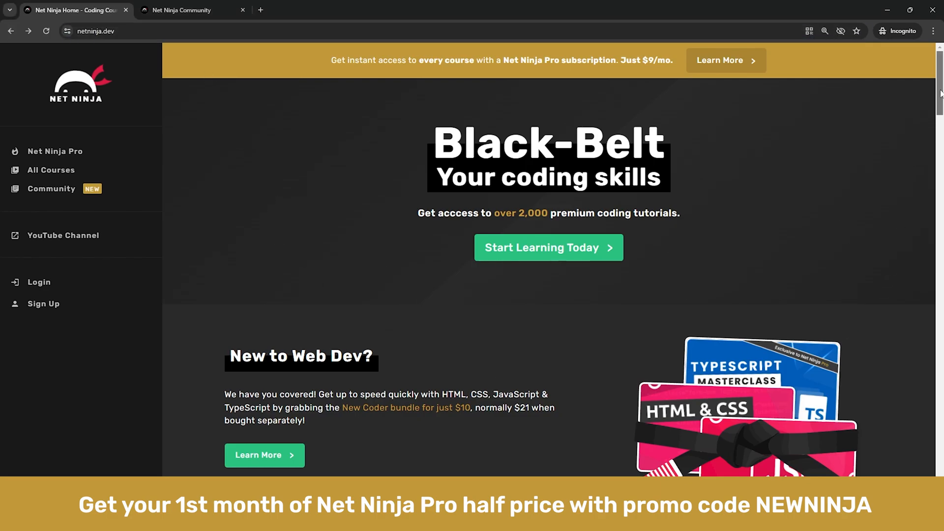
View the New Coder bundle details from the homepage and return home
scroll("down", 3)
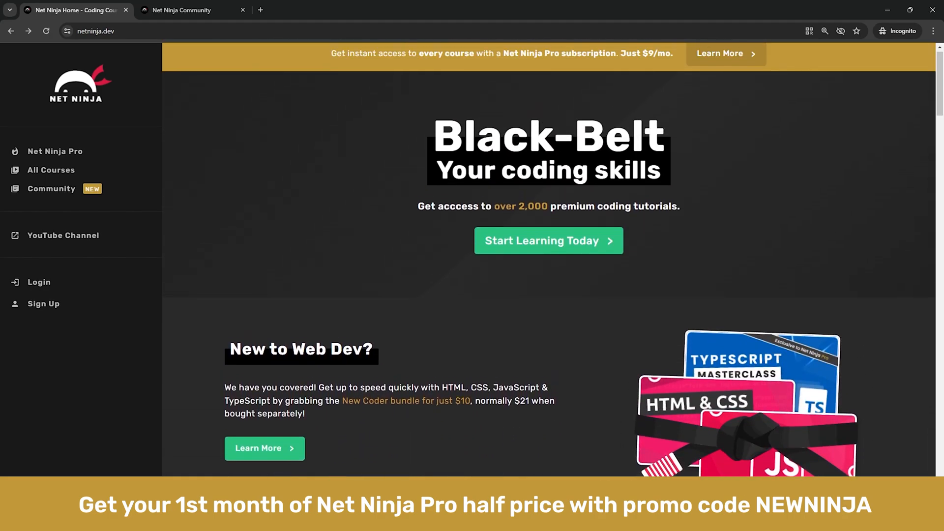
scroll("down", 3)
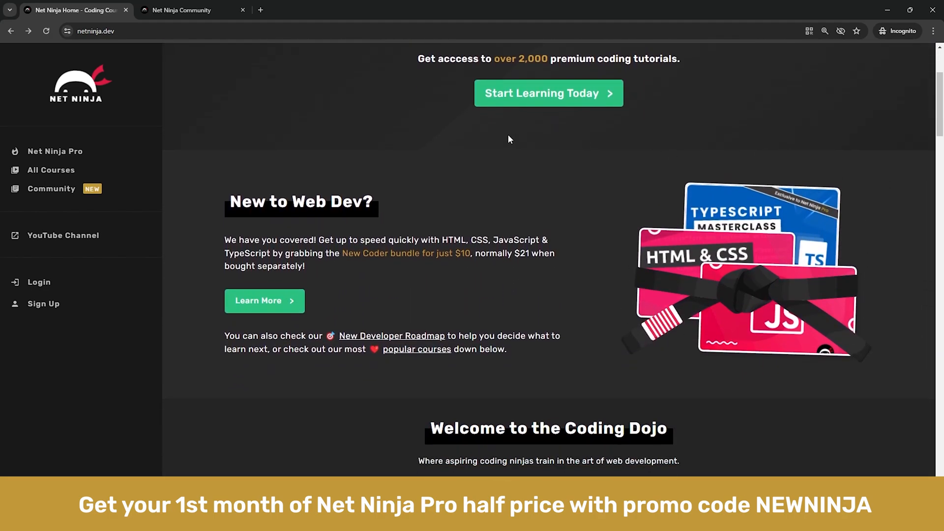
left_click(264, 301)
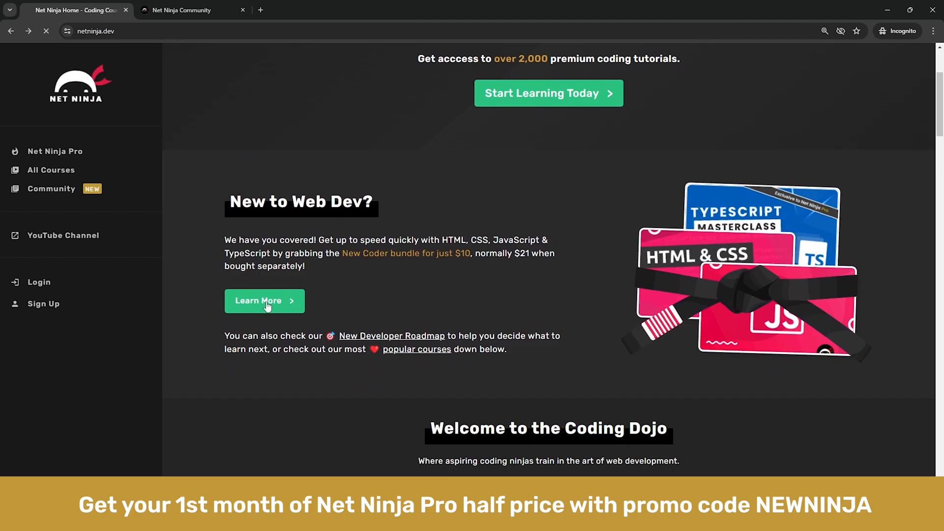
left_click(264, 301)
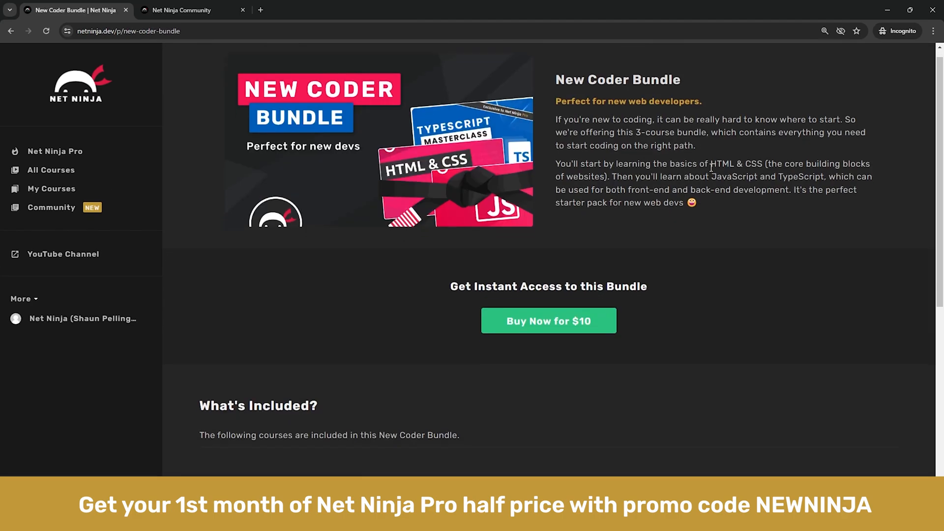
scroll("down", 3)
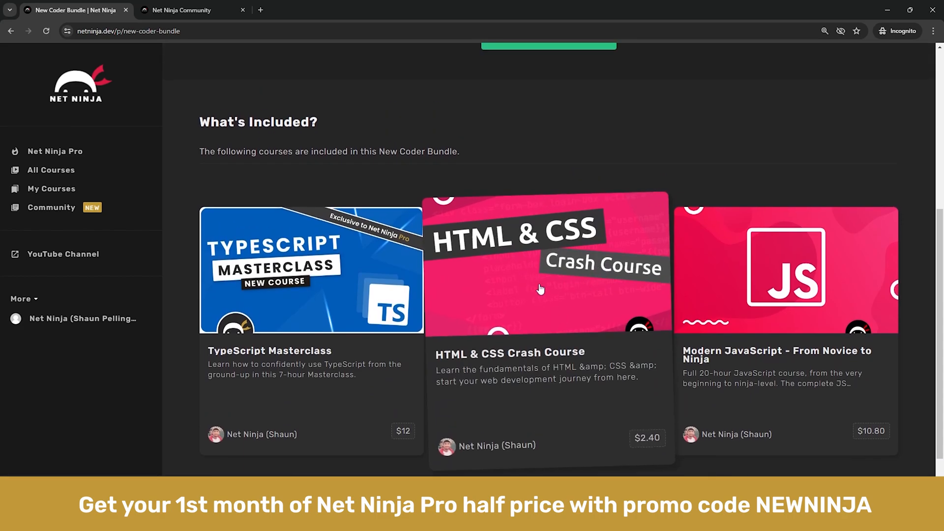
mouse_move(763, 370)
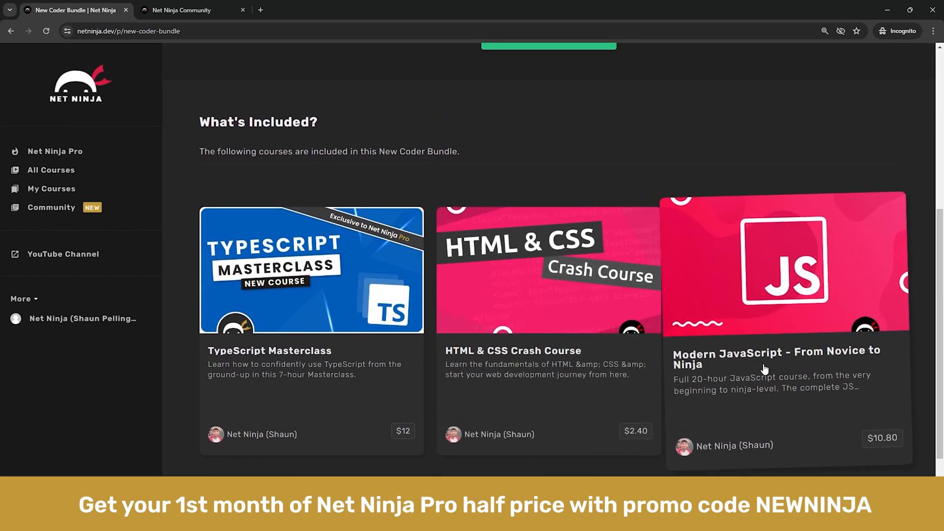
mouse_move(545, 134)
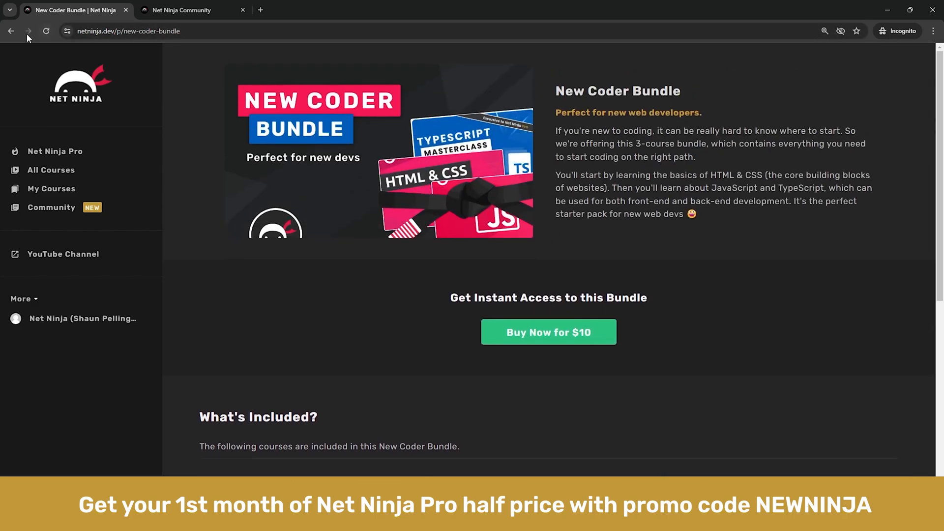
left_click(11, 30)
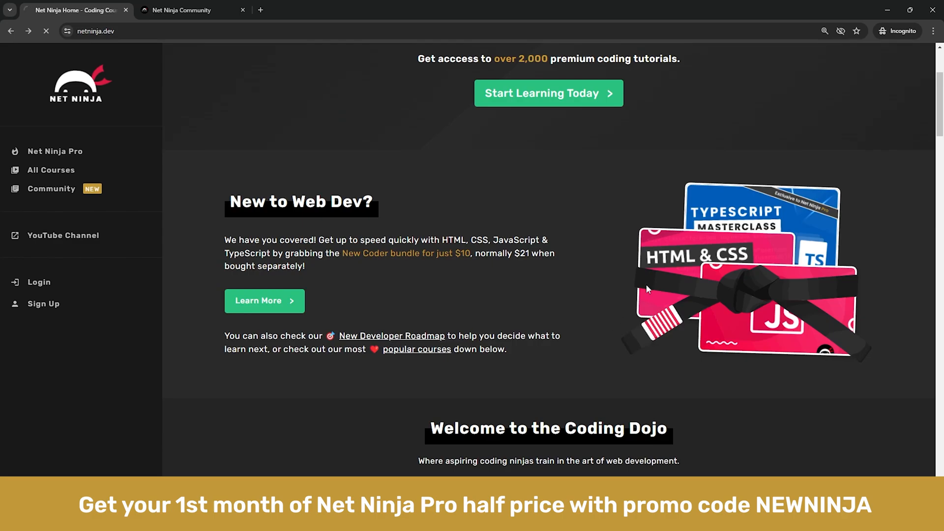
Browse the New Developer Roadmap page through its stages
left_click(392, 336)
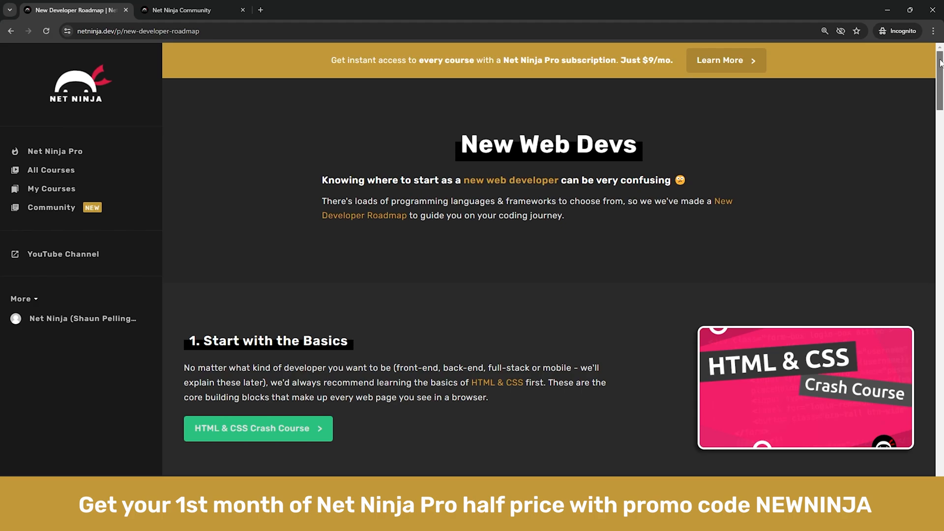
scroll("down", 3)
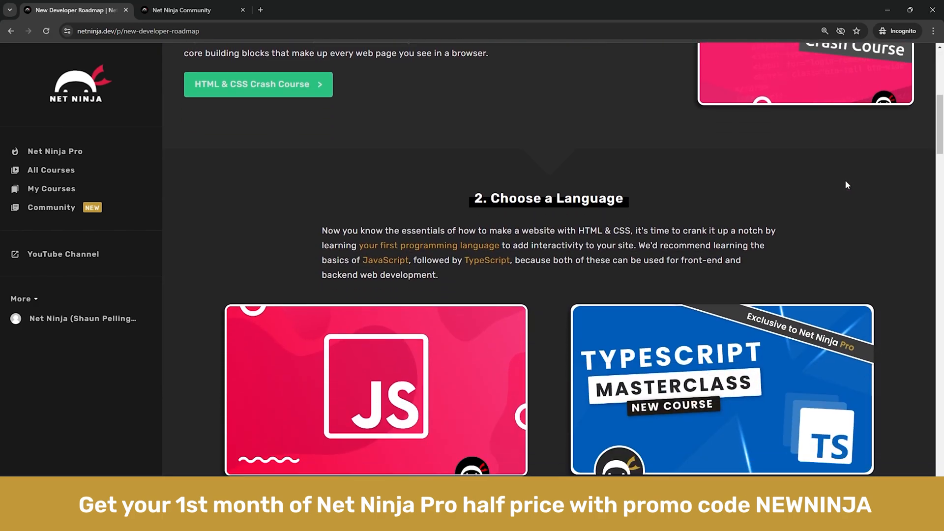
scroll("down", 3)
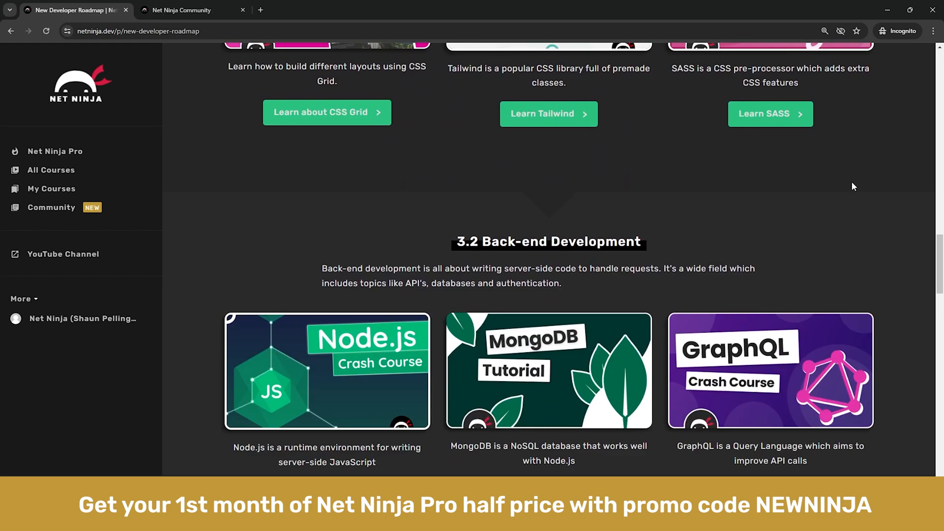
scroll("down", 3)
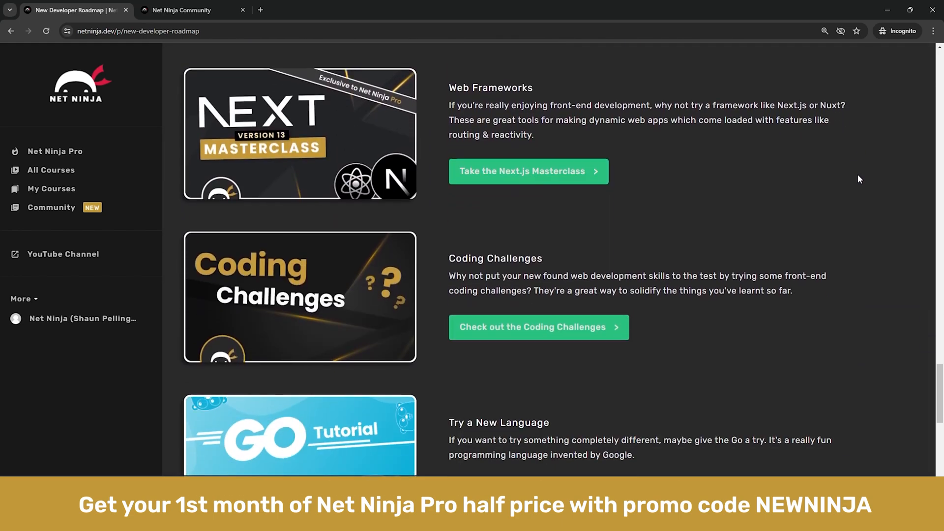
scroll("down", 3)
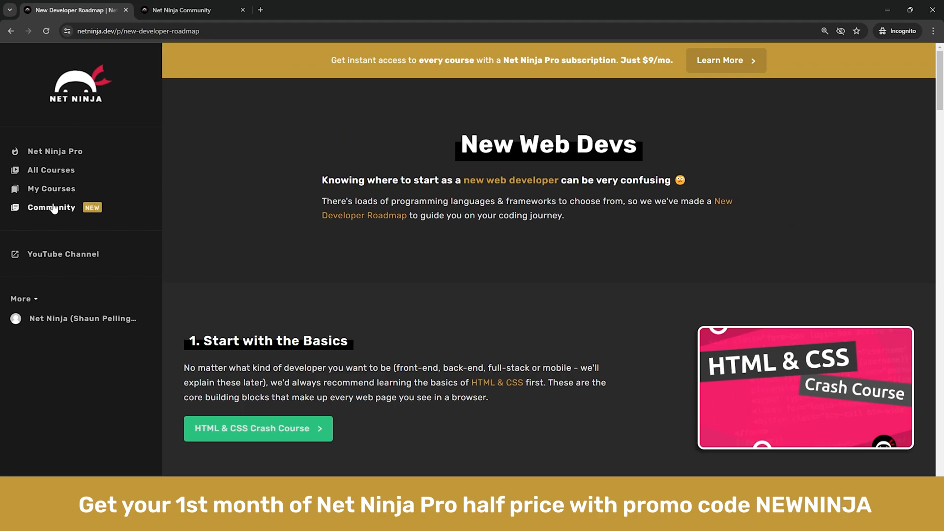
mouse_move(128, 188)
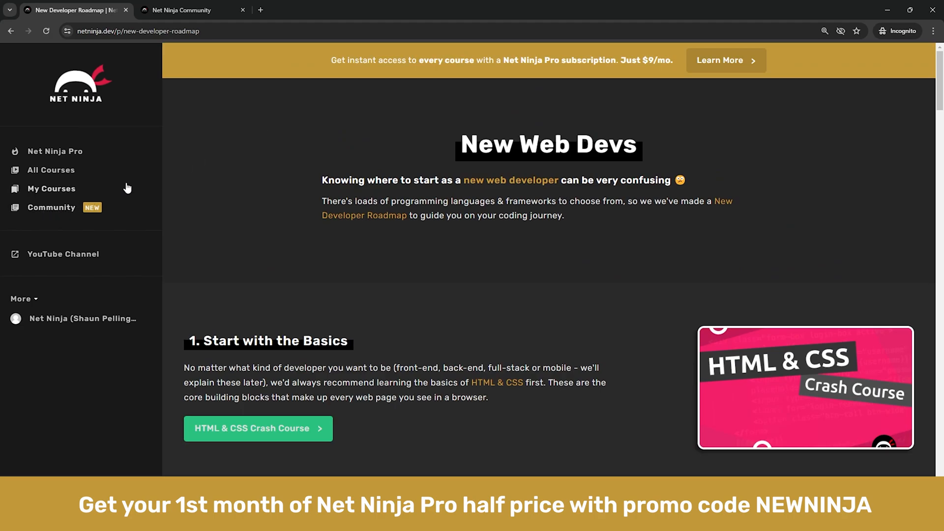
Visit the Community board's Course Help and Suggestions & Feedback categories, then return to the roadmap
left_click(181, 10)
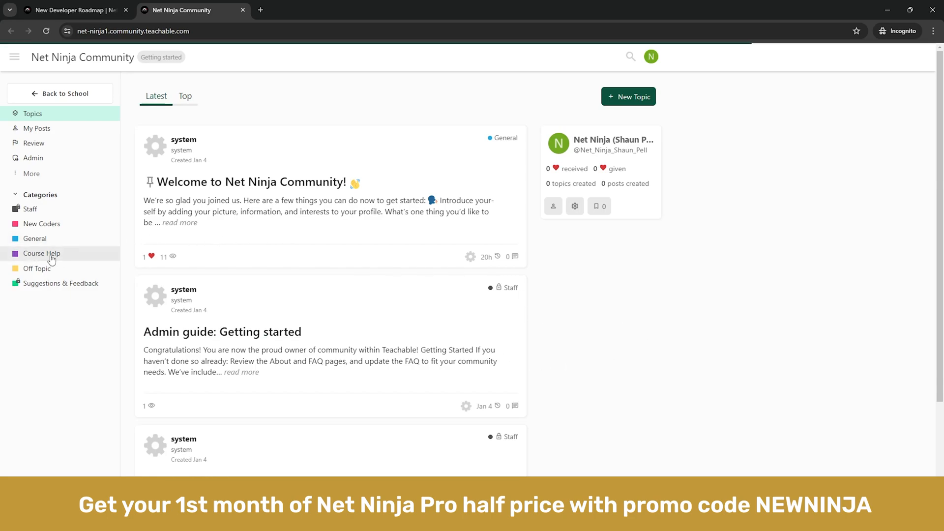
left_click(42, 254)
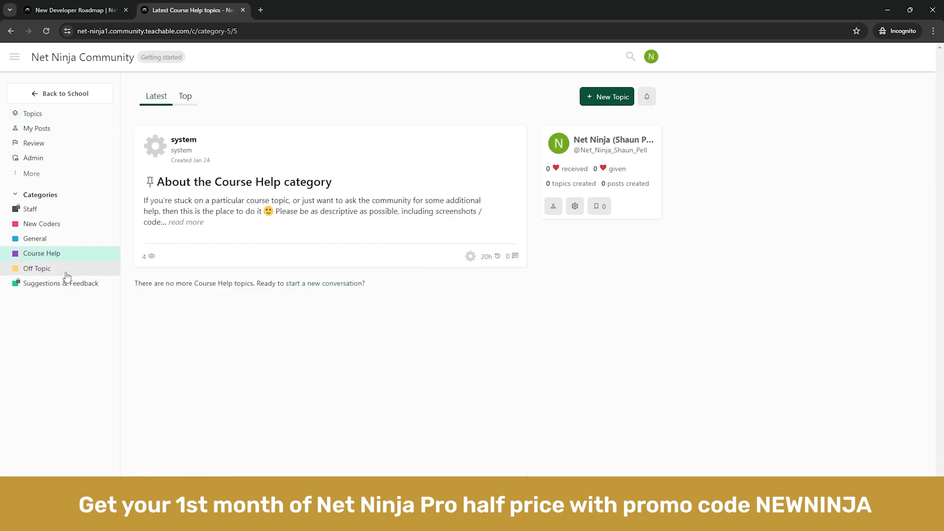
mouse_move(72, 310)
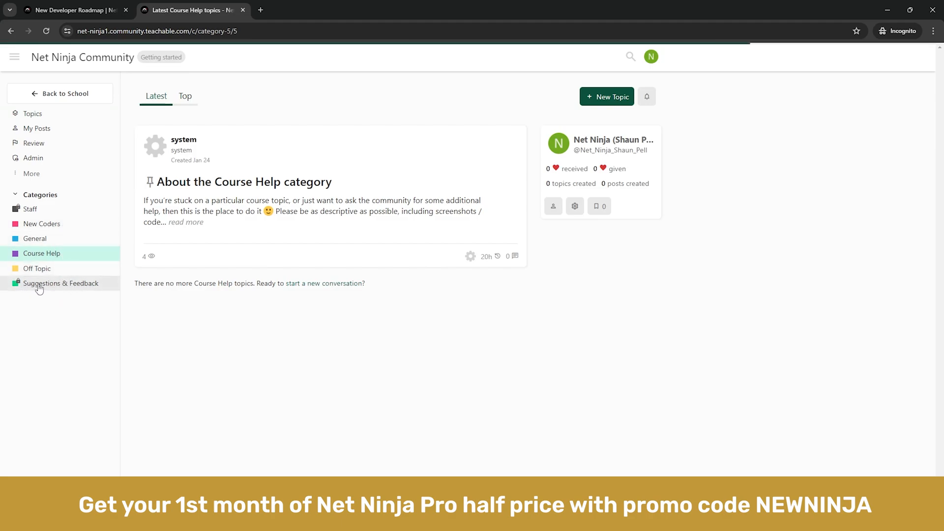
left_click(61, 283)
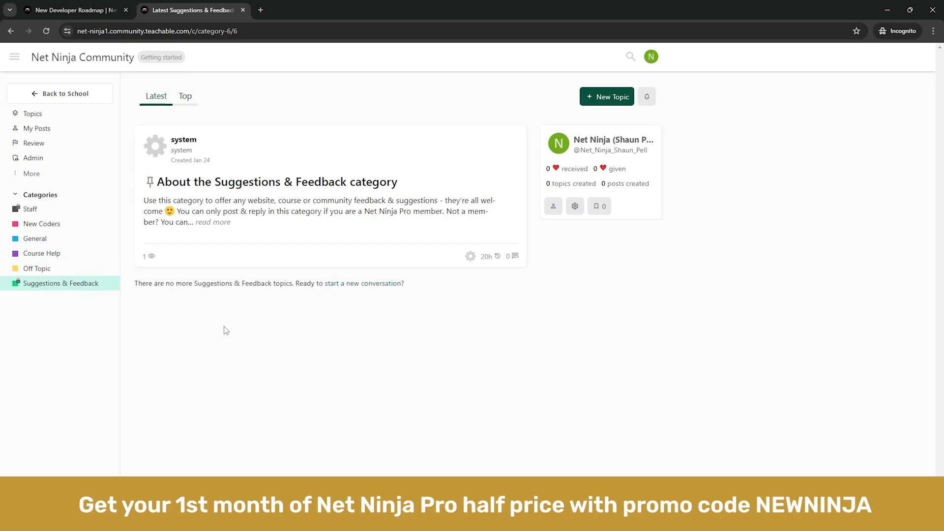
left_click(74, 10)
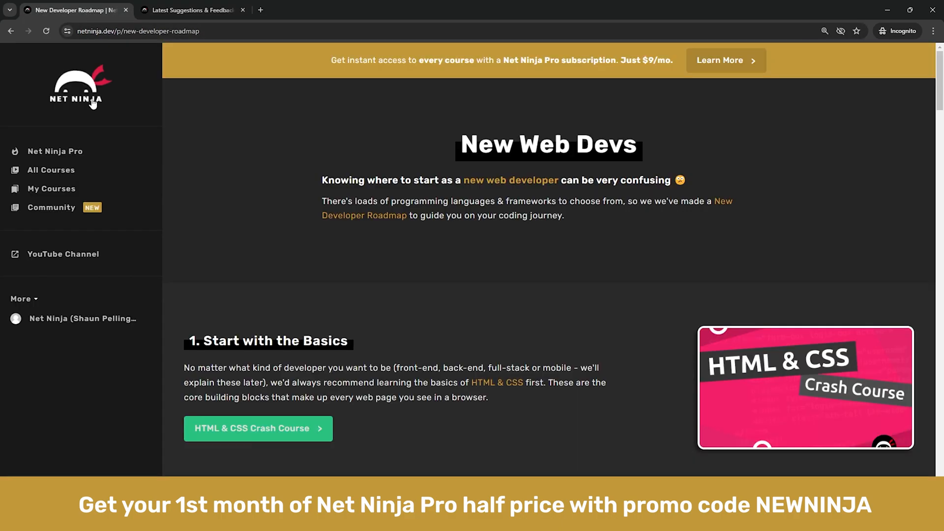